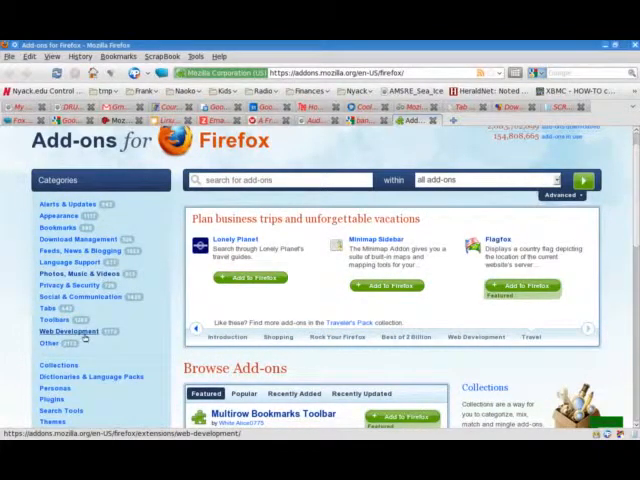
Step: Browse the Web Development category and scroll down through its add-ons to FoxTab
left_click(68, 332)
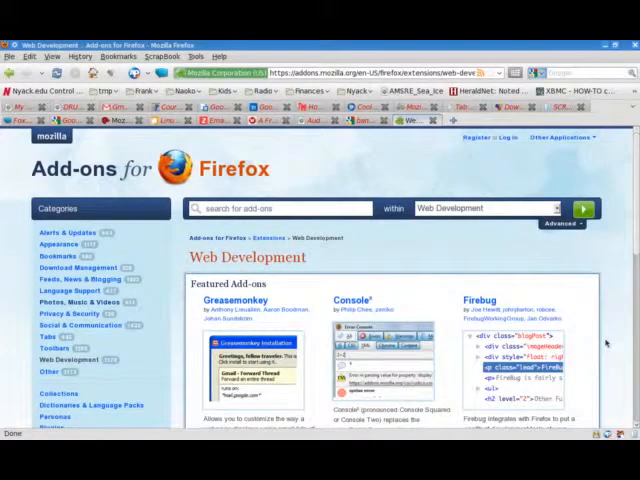
scroll("down", 3)
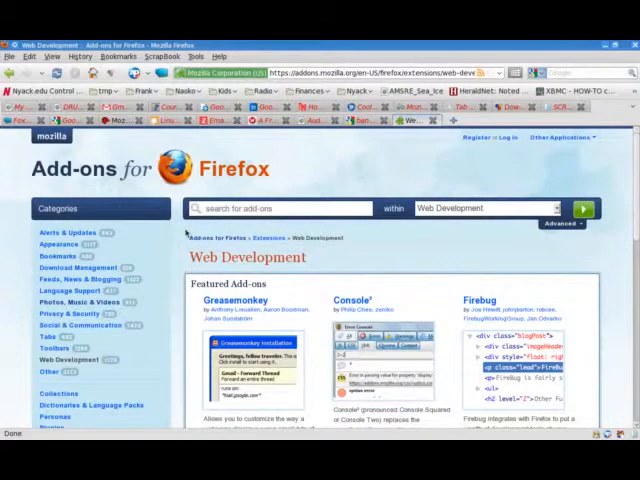
mouse_move(448, 308)
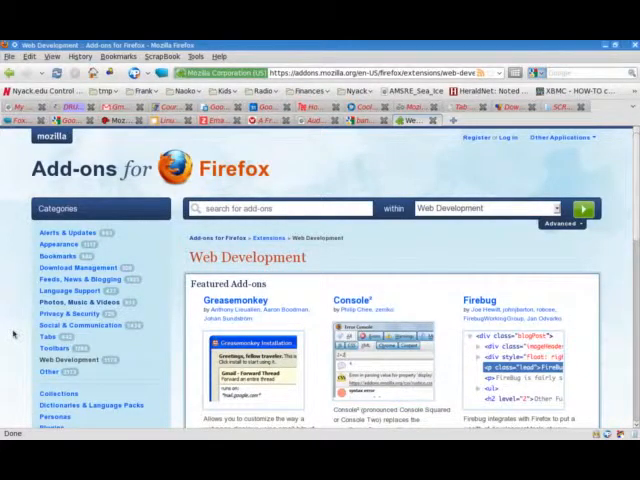
scroll("down", 3)
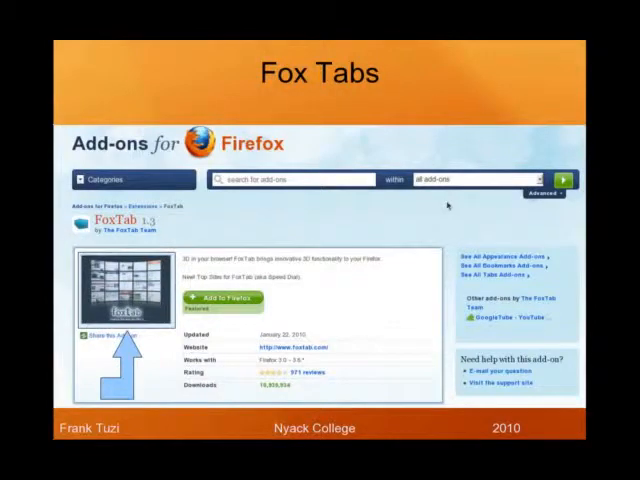
mouse_move(368, 244)
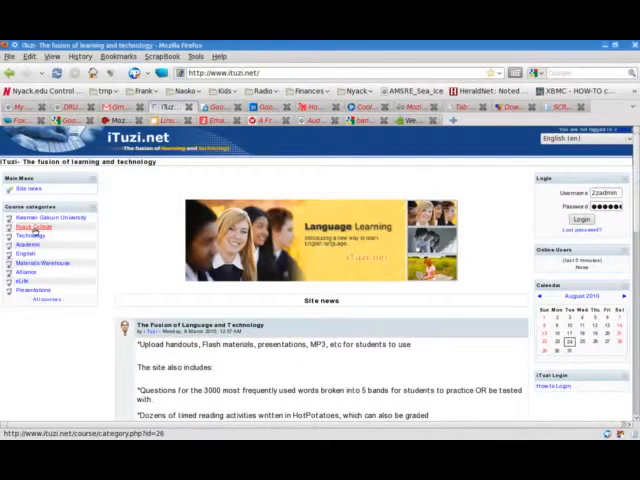
Step: Enter the Nyack College category and its Faculty Resources course
left_click(32, 224)
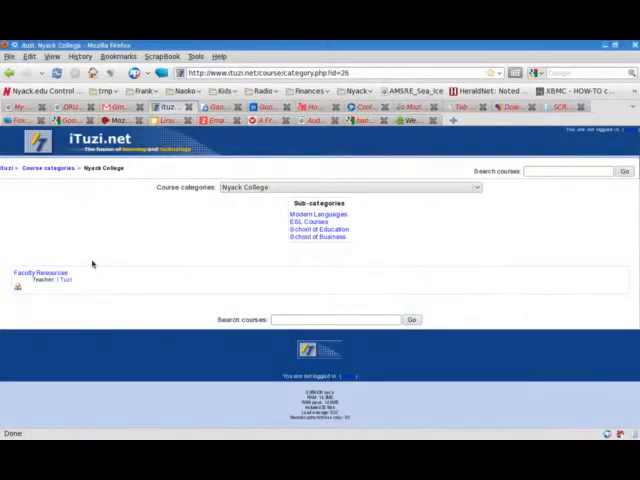
left_click(40, 272)
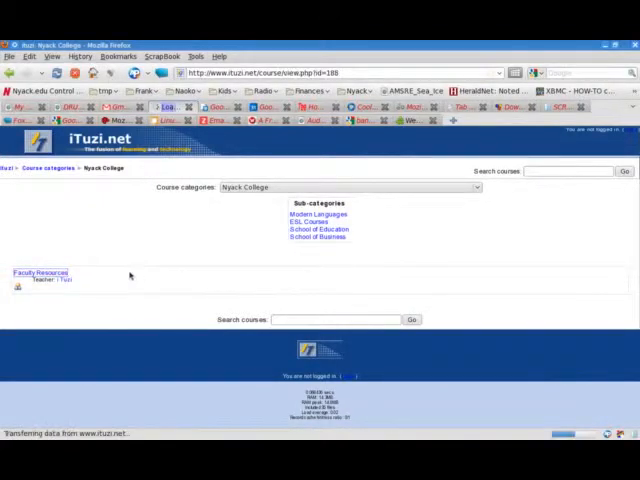
left_click(40, 272)
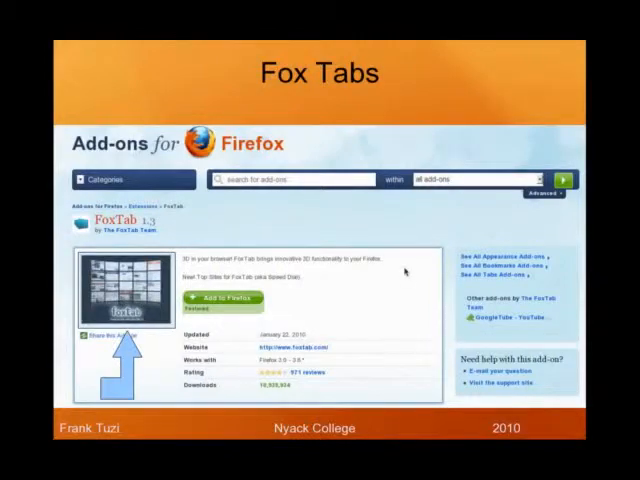
key("Right")
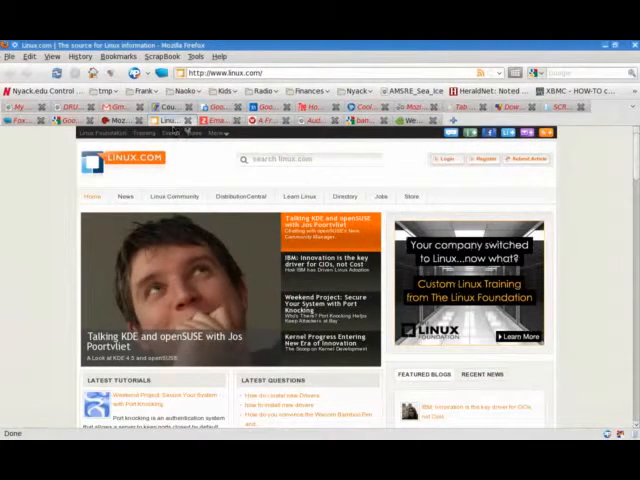
mouse_move(188, 132)
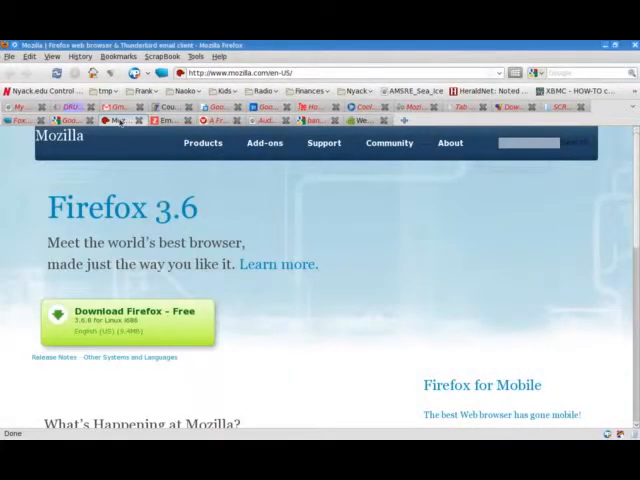
mouse_move(410, 304)
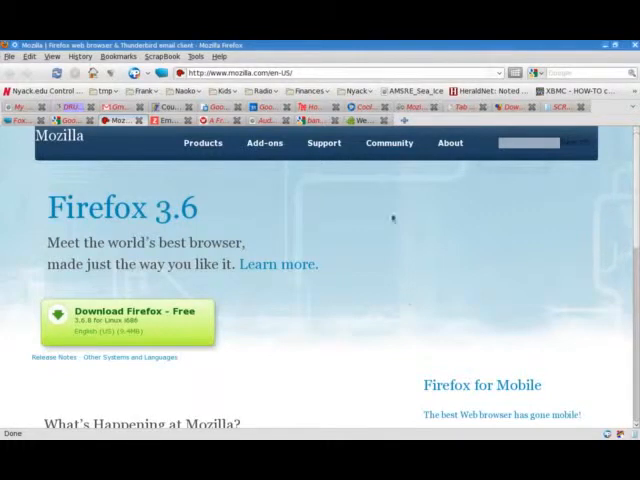
mouse_move(400, 288)
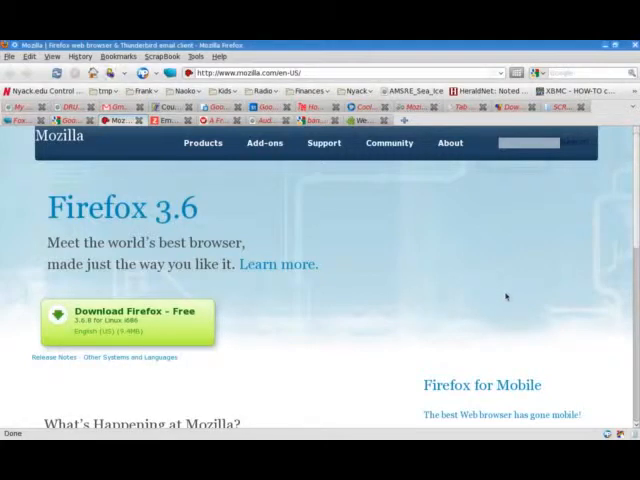
mouse_move(12, 240)
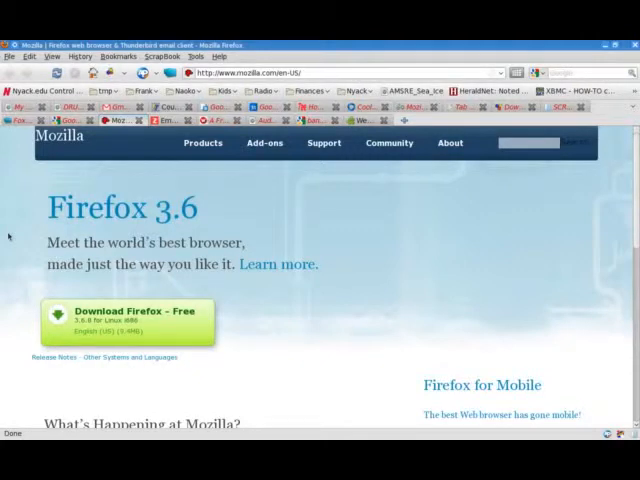
mouse_move(420, 336)
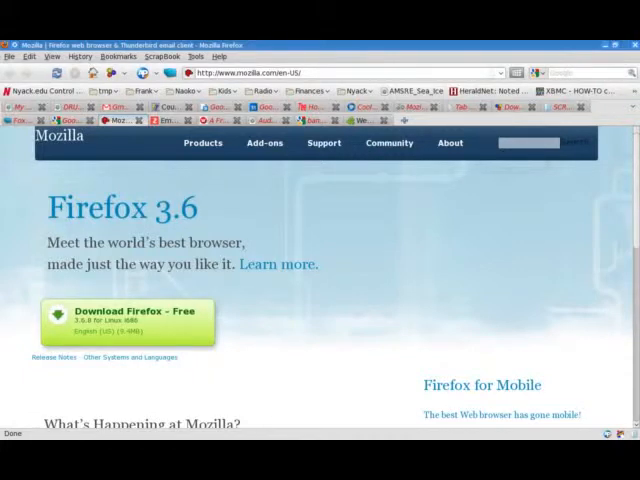
mouse_move(454, 356)
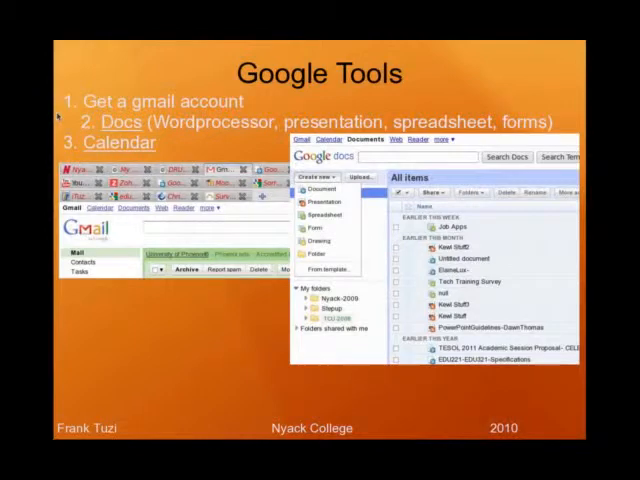
left_click_drag(62, 112, 252, 112)
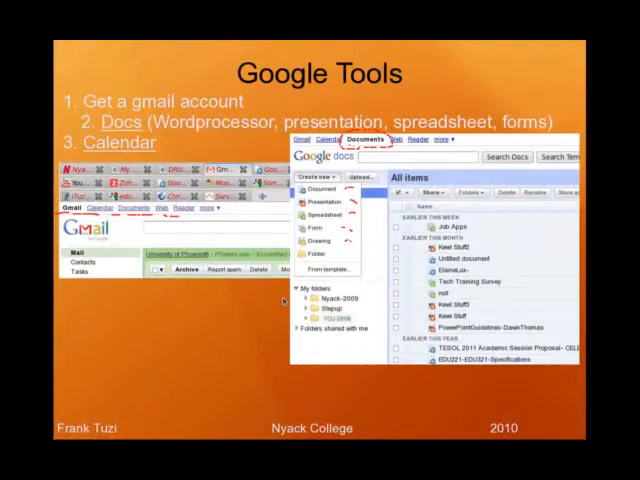
mouse_move(200, 322)
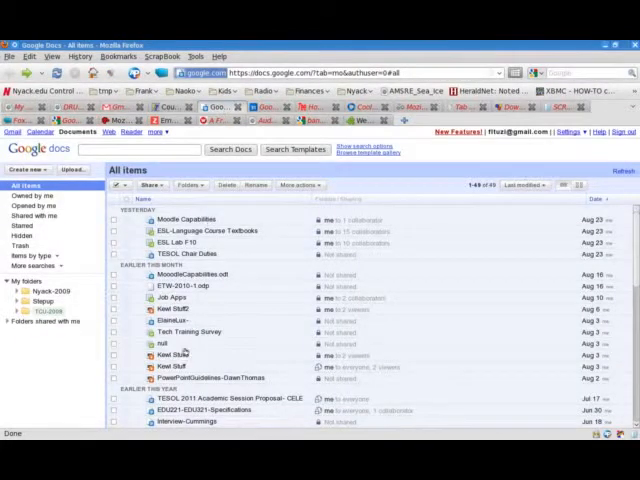
mouse_move(184, 332)
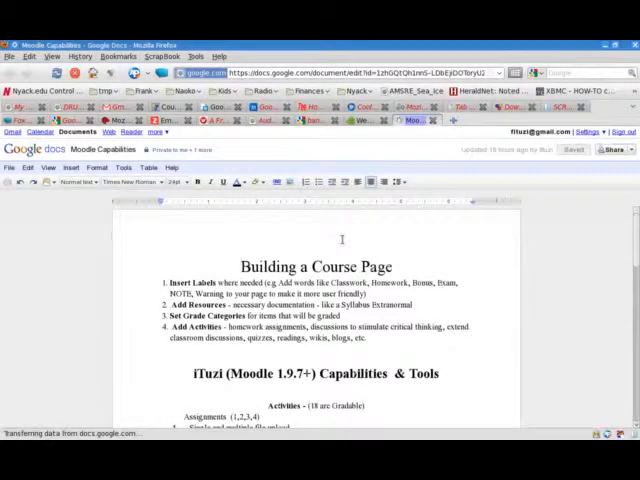
mouse_move(288, 182)
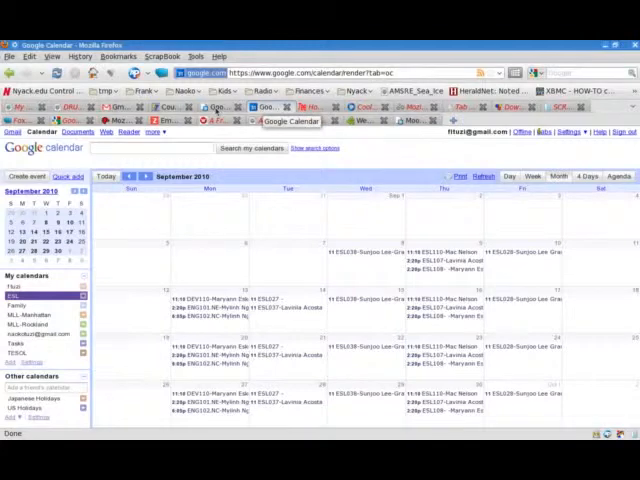
left_click(76, 132)
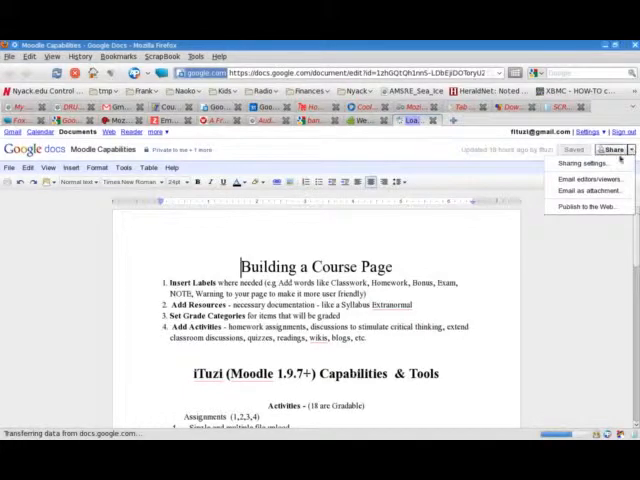
mouse_move(576, 178)
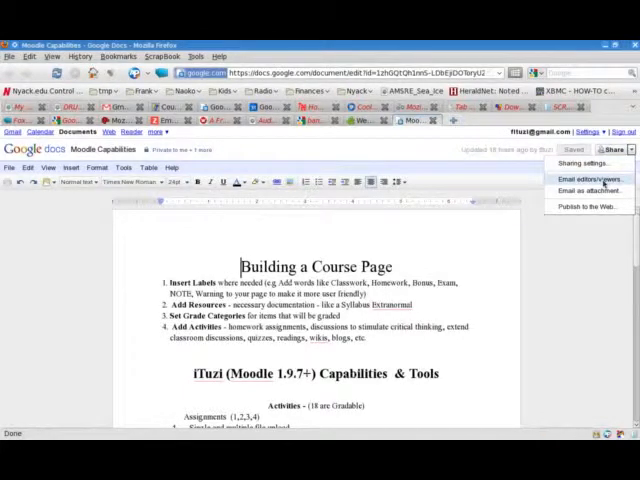
left_click(588, 180)
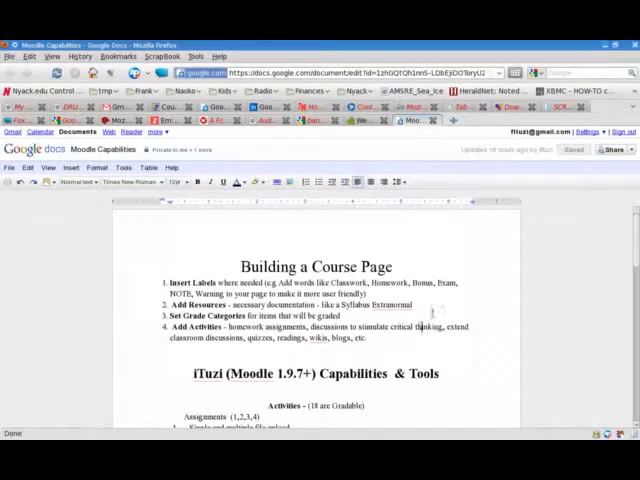
left_click(612, 148)
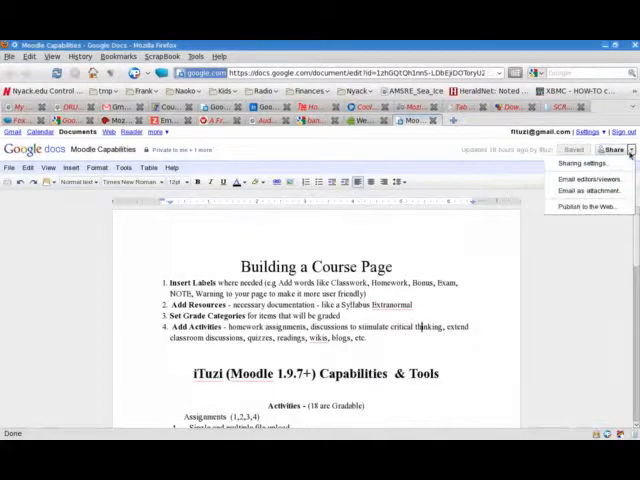
left_click(616, 148)
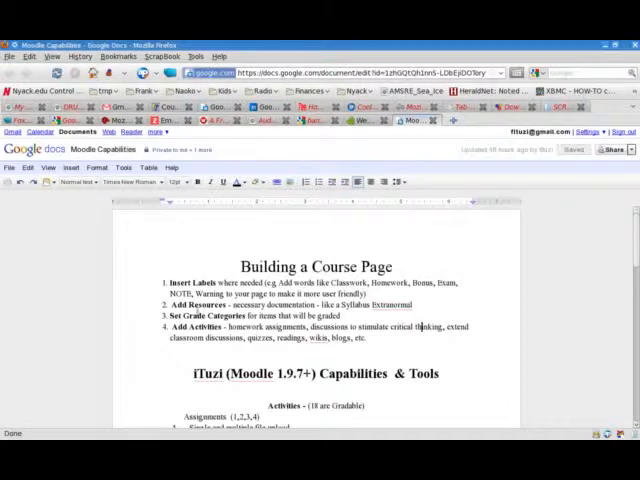
mouse_move(210, 354)
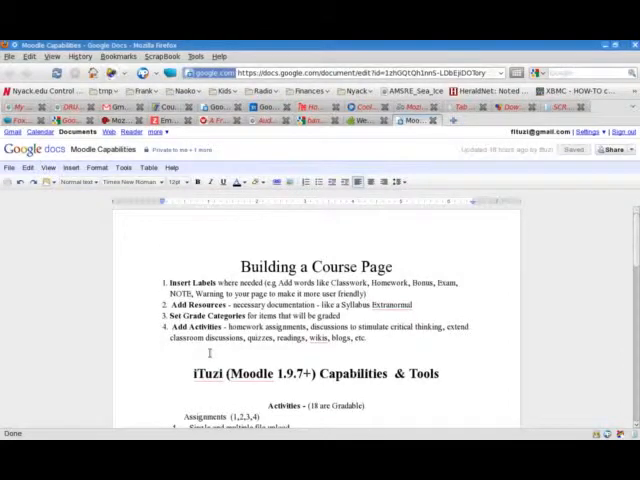
Step: Add a 'Type here' line, select it and show the text colour palette
type("Type h")
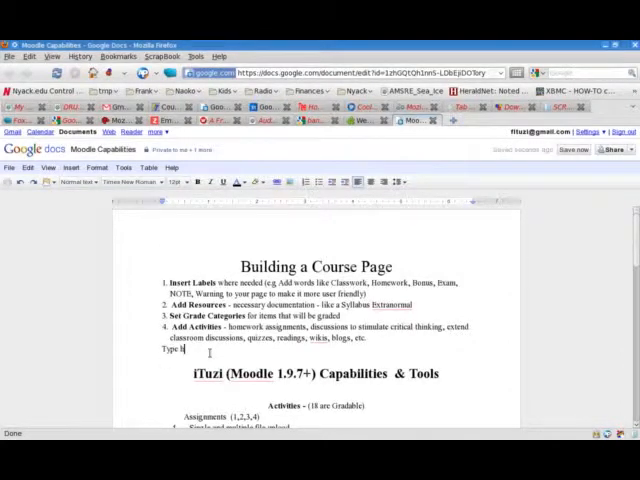
type("here")
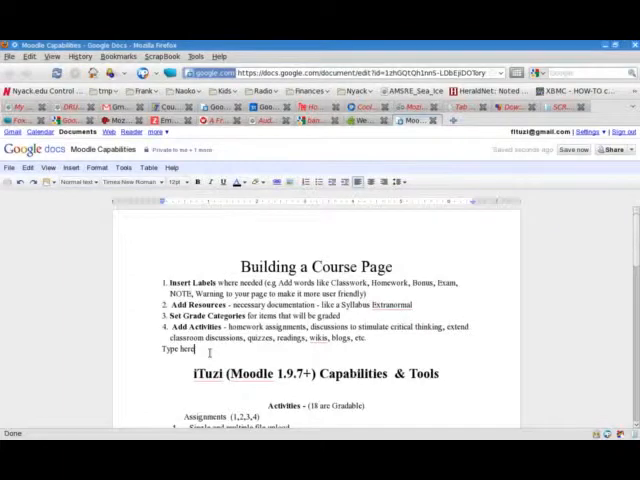
double_click(178, 350)
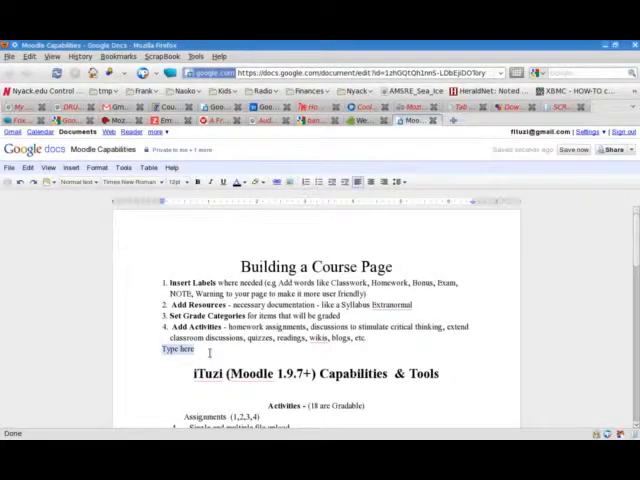
left_click(240, 182)
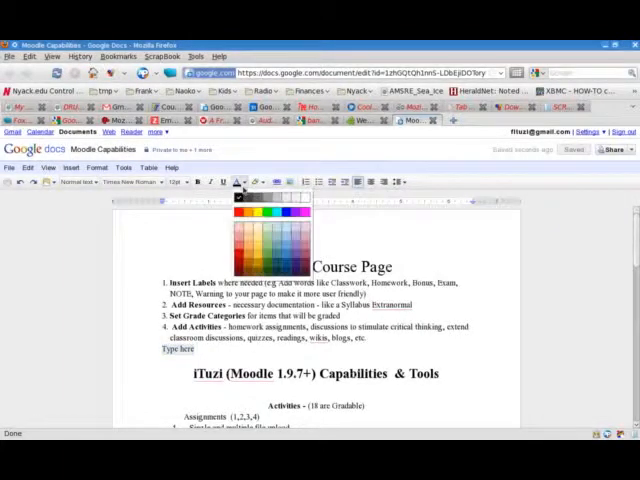